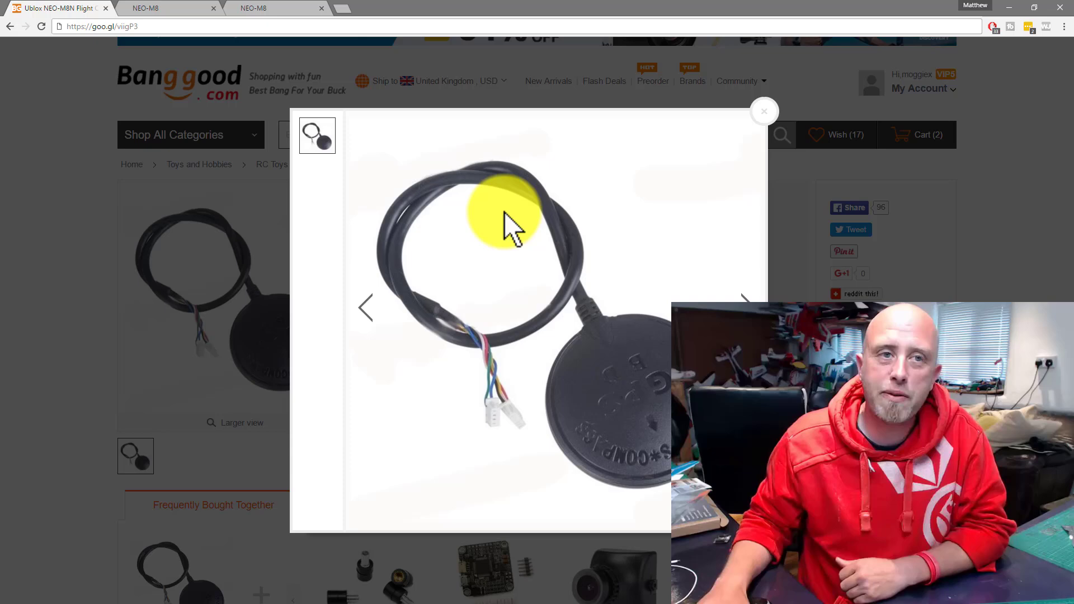
- Bring up the NEO-M8 datasheet's product features table comparing NEO-M8N, M8Q and M8M
click(158, 7)
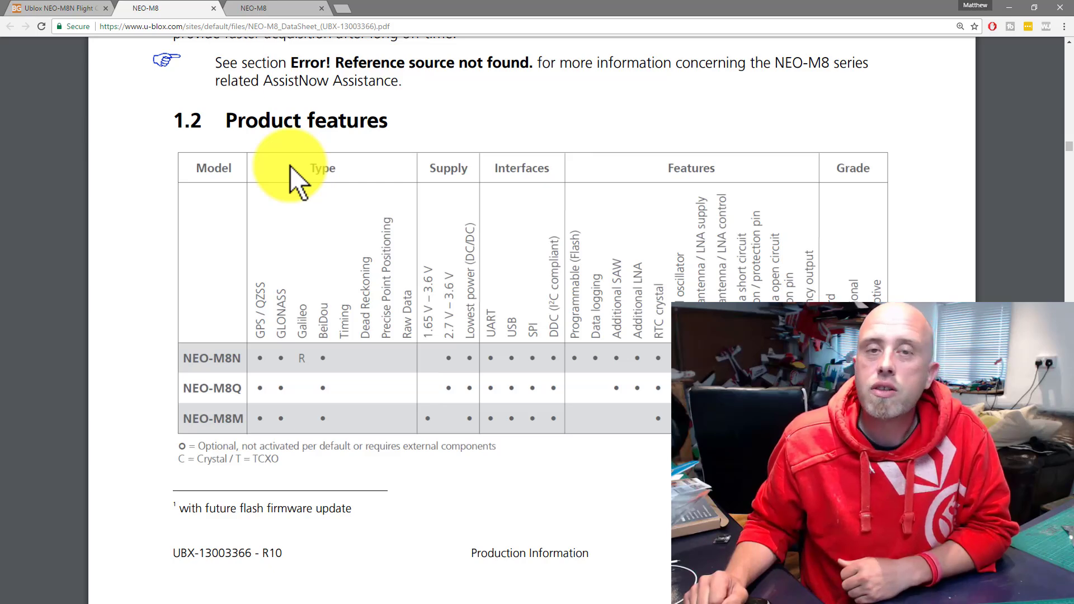
mouse_move(428, 359)
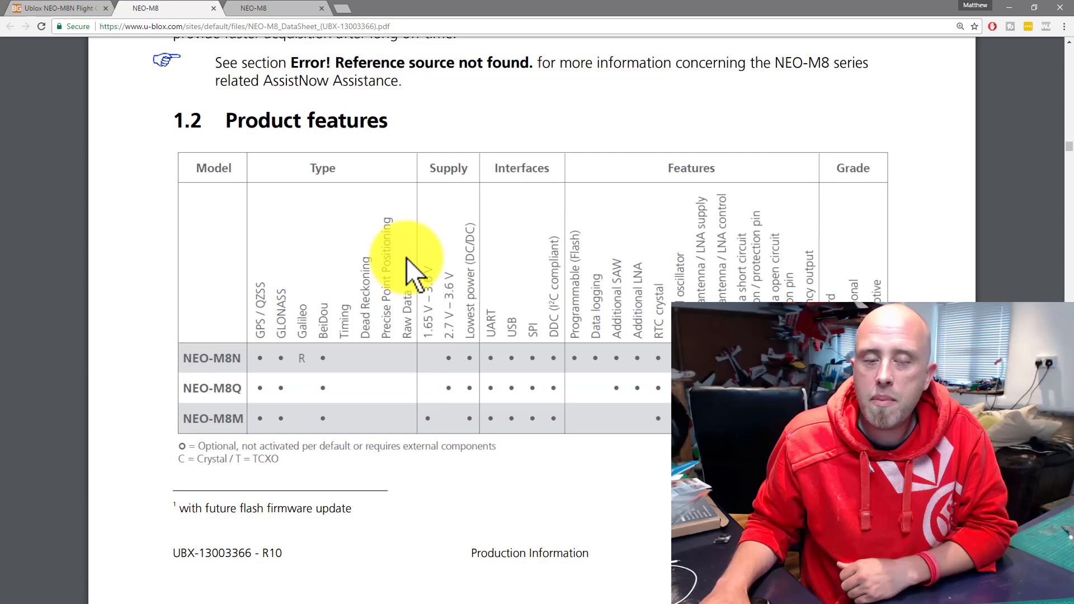
mouse_move(466, 315)
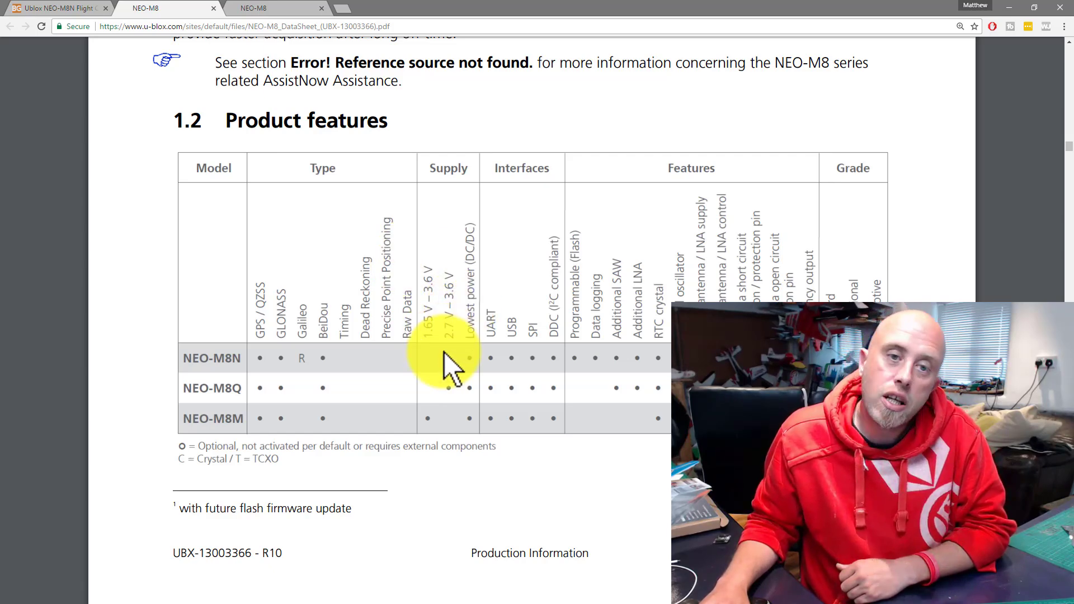
mouse_move(456, 349)
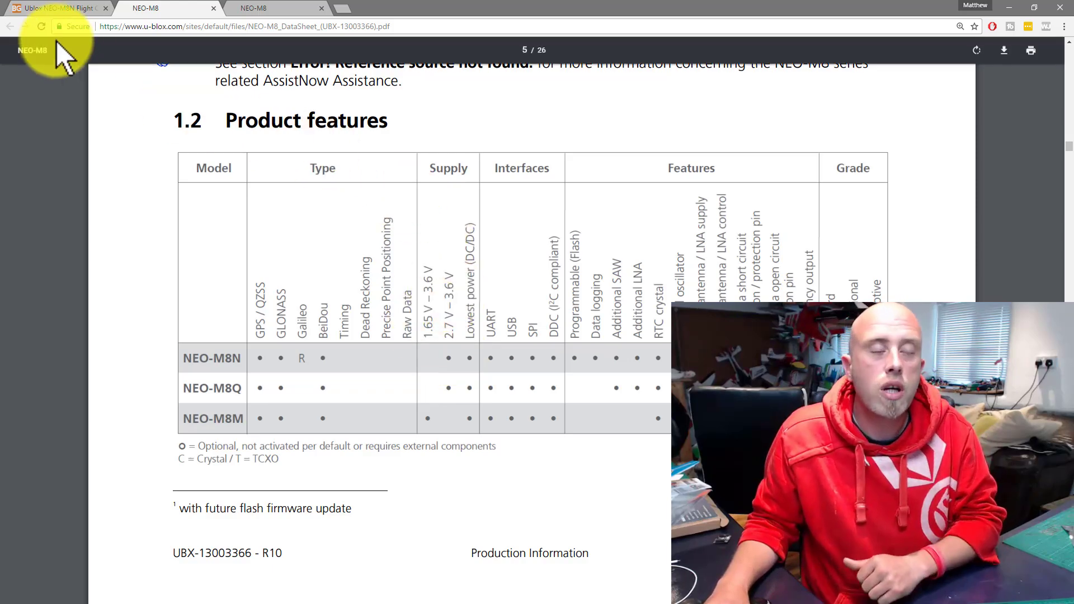
- Show the Banggood NEO-M8N listing's supply voltage and power consumption specs in its description
click(58, 7)
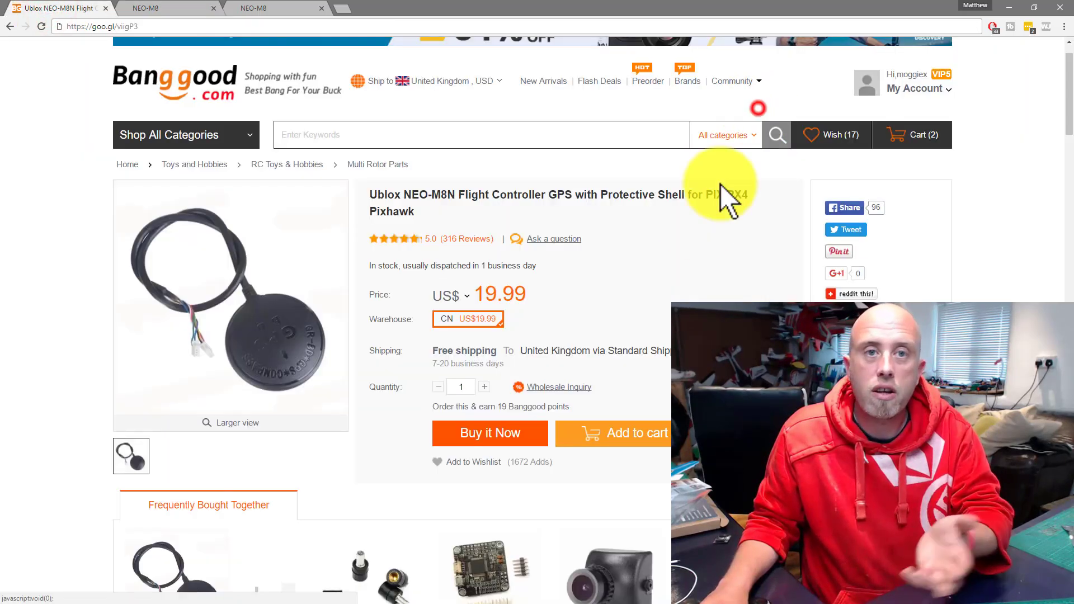
scroll(down, 3)
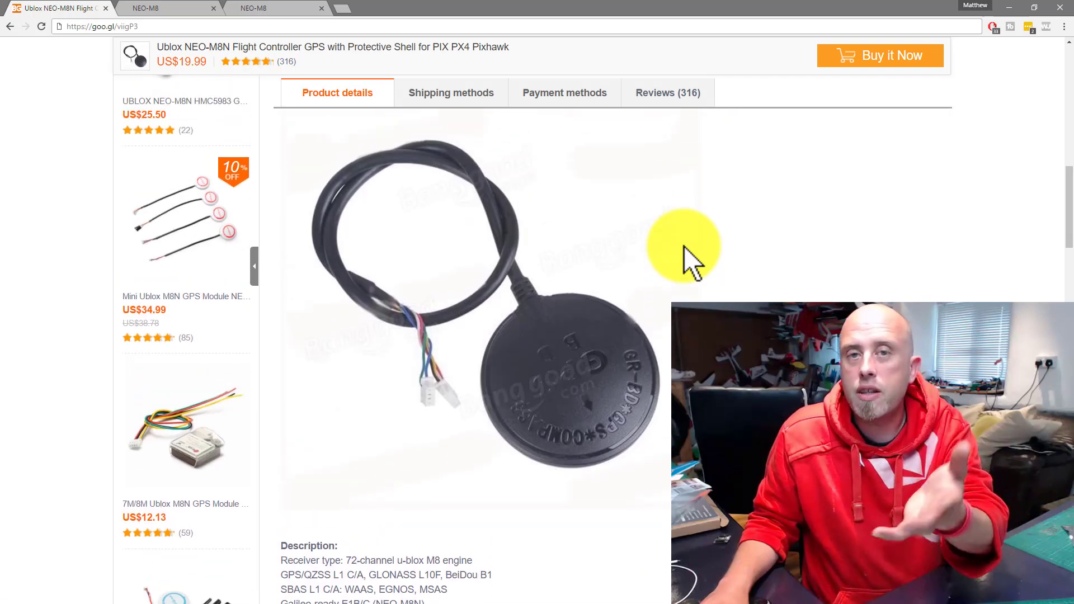
scroll(down, 3)
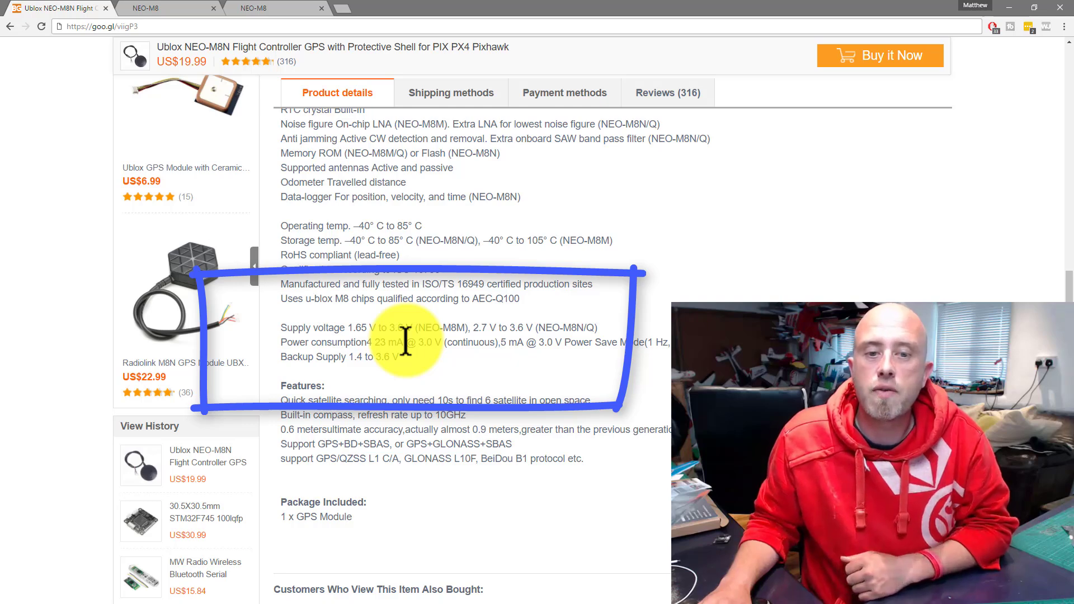
mouse_move(435, 360)
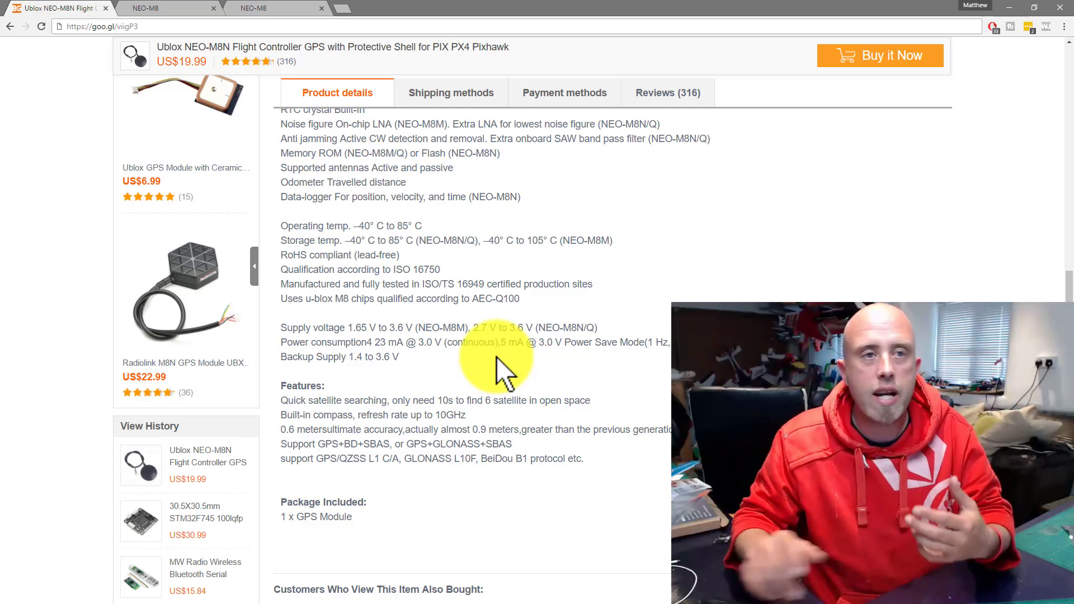
- Return to the NEO-M8 datasheet's features table at the supply-voltage columns
click(165, 8)
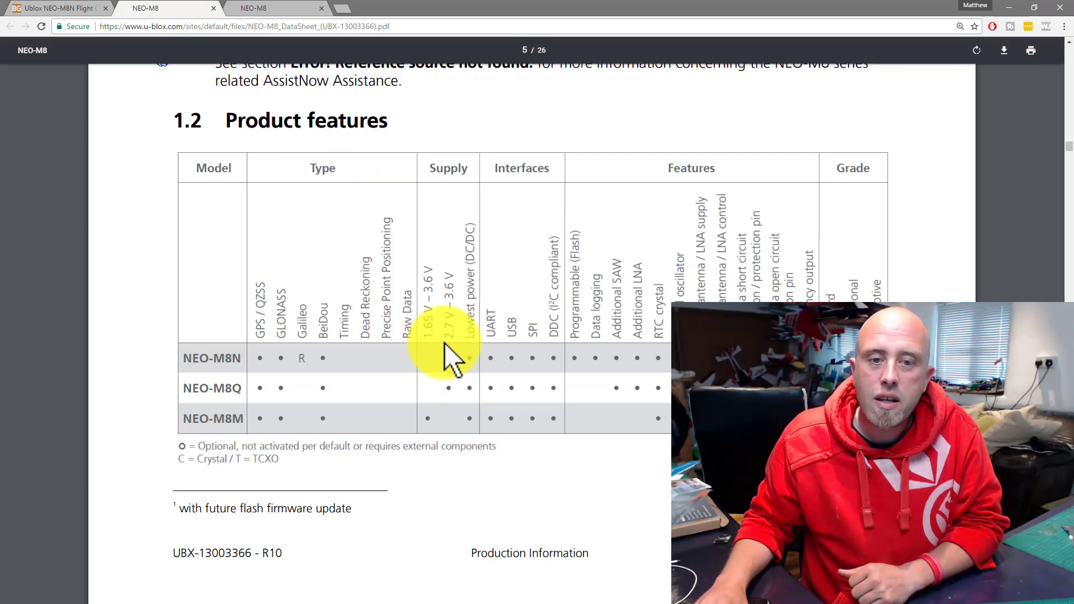
mouse_move(452, 315)
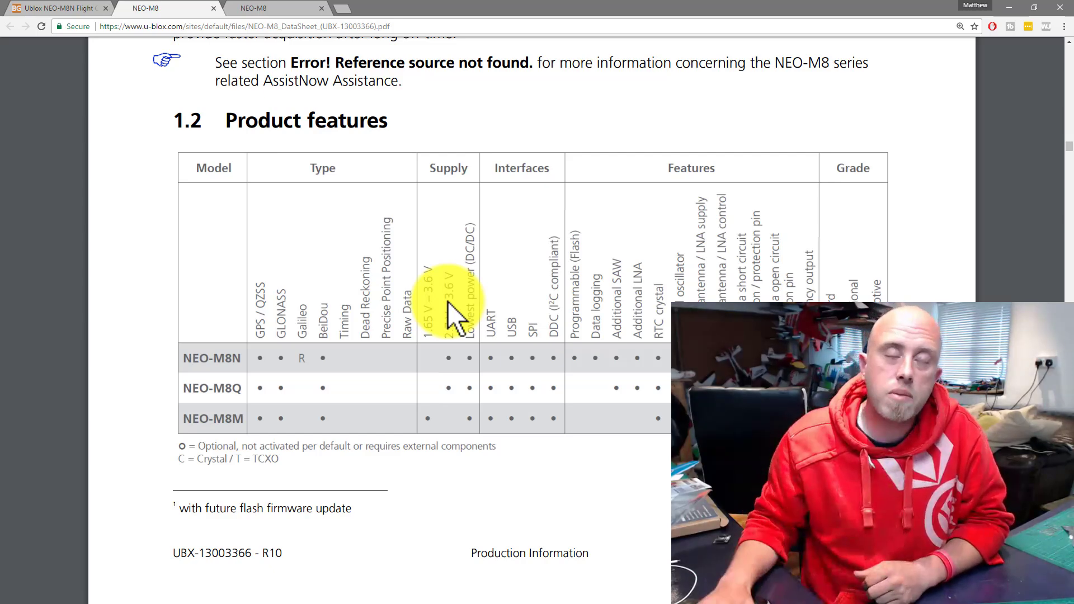
- Show the second NEO-M8 (FW3) datasheet at its section 2.1 pin assignment diagram and table
click(253, 7)
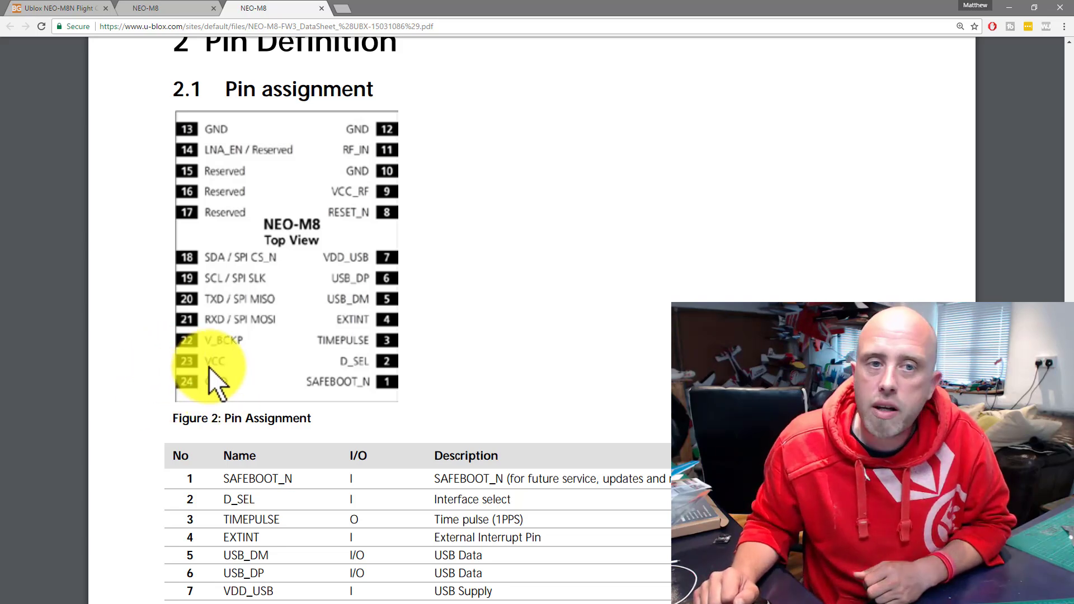
mouse_move(466, 281)
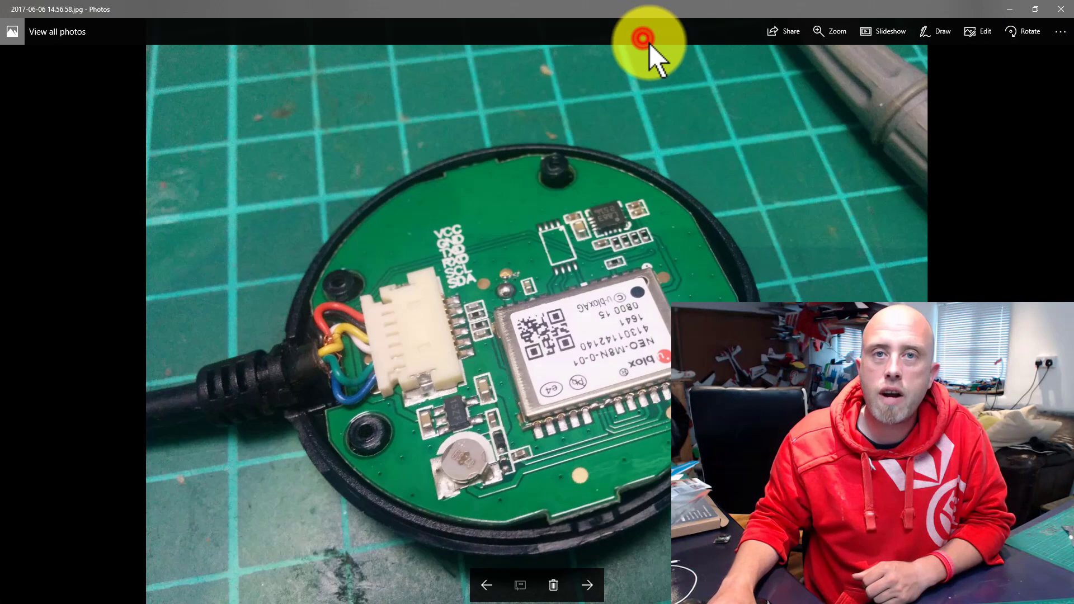
- Start drawing on the GPS board photo to mark a pin beside the NEO-M8N module in red
click(934, 31)
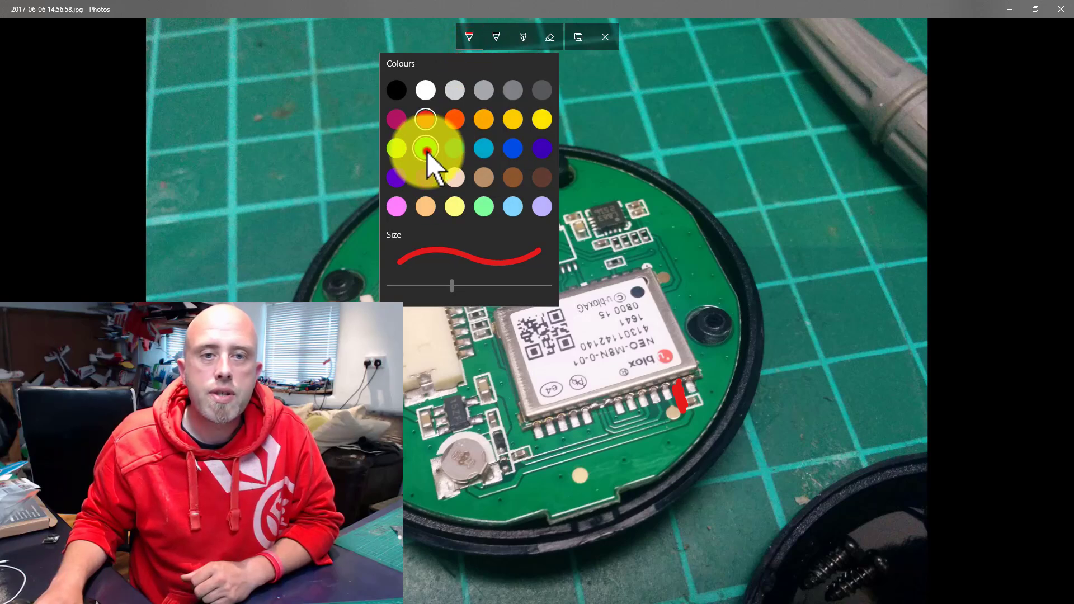